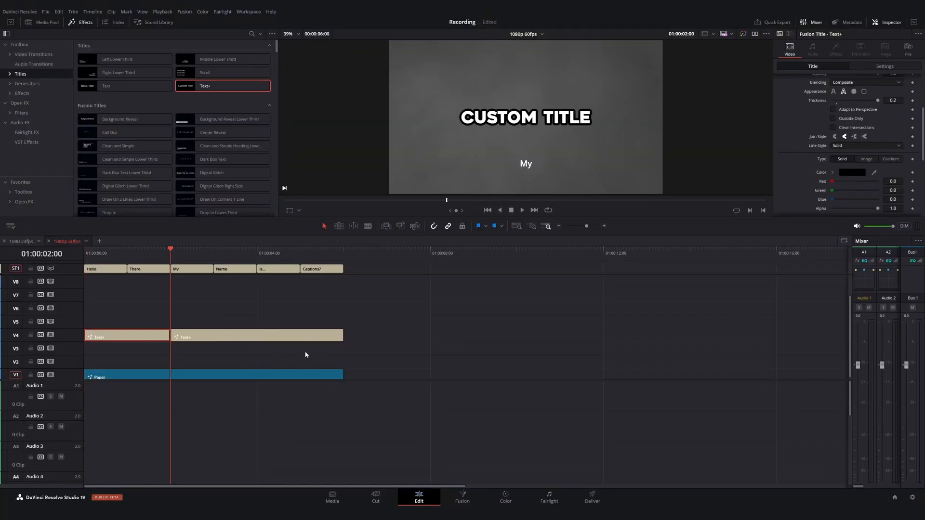
Step: Show the media pool with the Snap Captions folder and the project's timelines
left_click(41, 22)
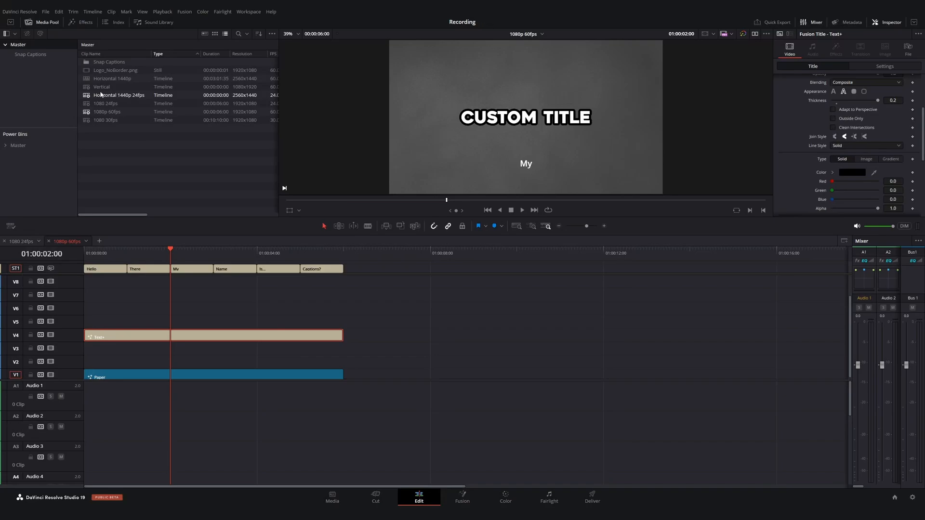
left_click(87, 22)
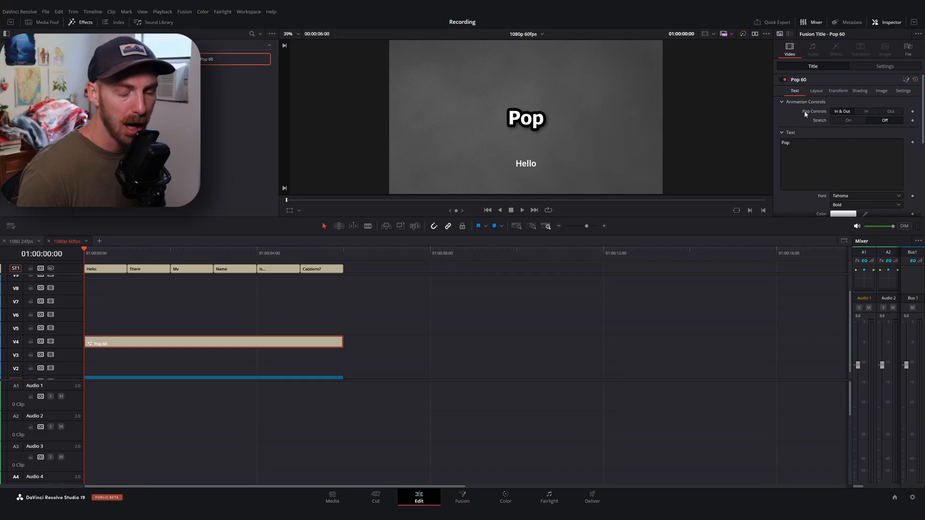
Step: Split the Pop 60 title on V4 into six clips, one under each ST1 subtitle
left_click(521, 210)
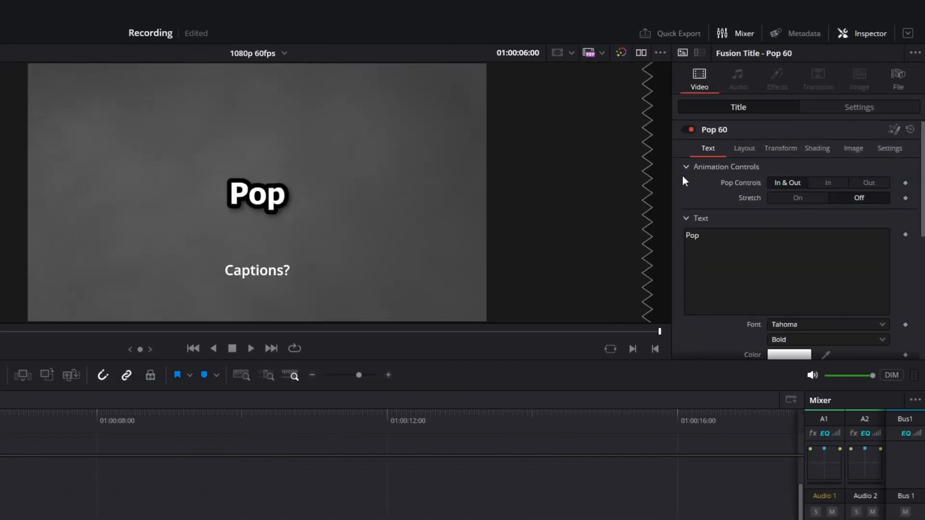
left_click(798, 197)
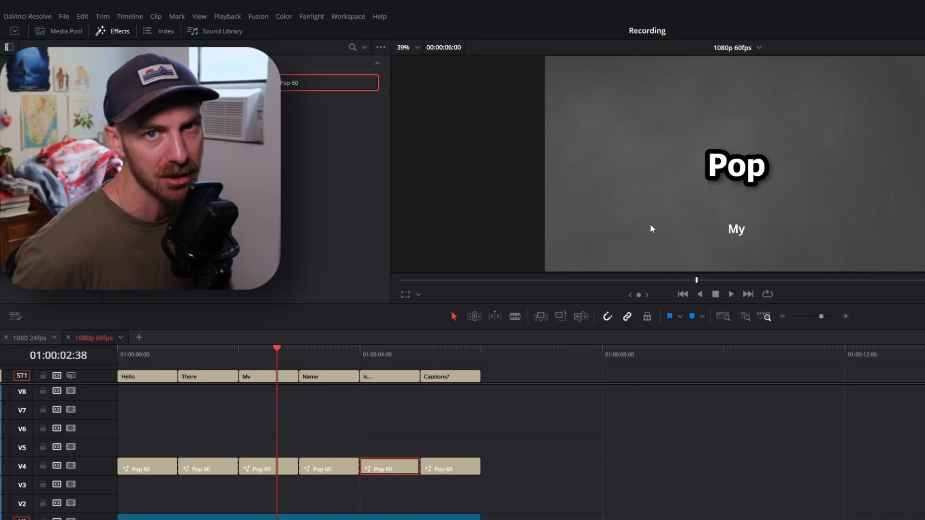
left_click(462, 497)
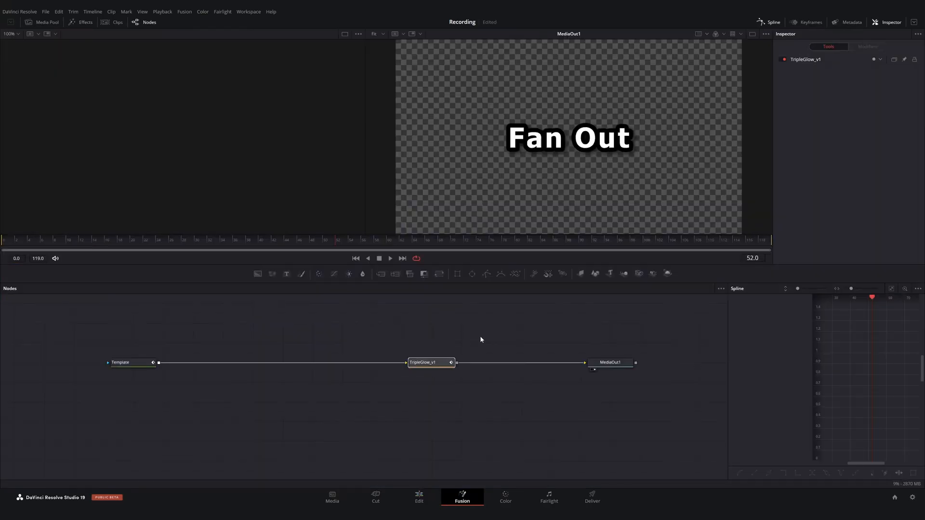
Step: View the caption title in Fusion with its Template, TripleGlow_v1 and MediaOut1 nodes
left_click(418, 498)
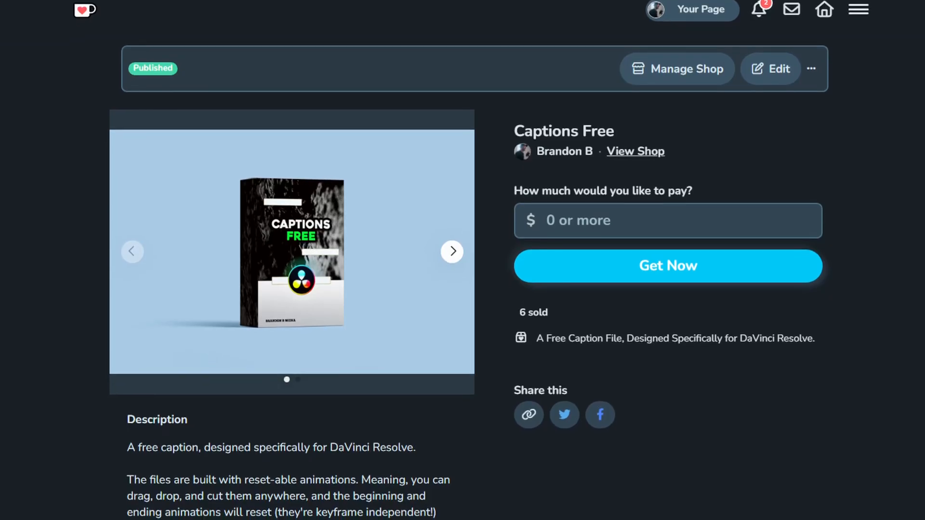
Step: Scroll the Ko-fi Captions Free page down to its feature list
scroll("down", 3)
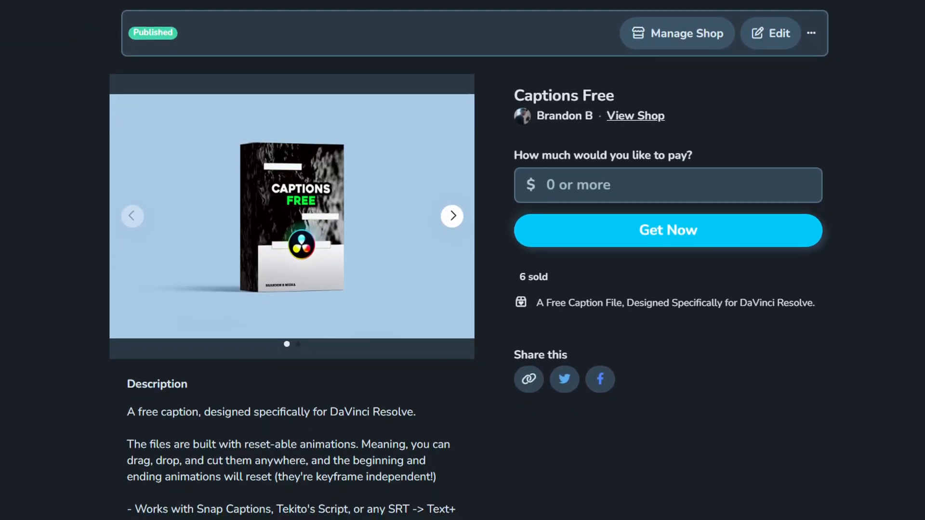
scroll("down", 3)
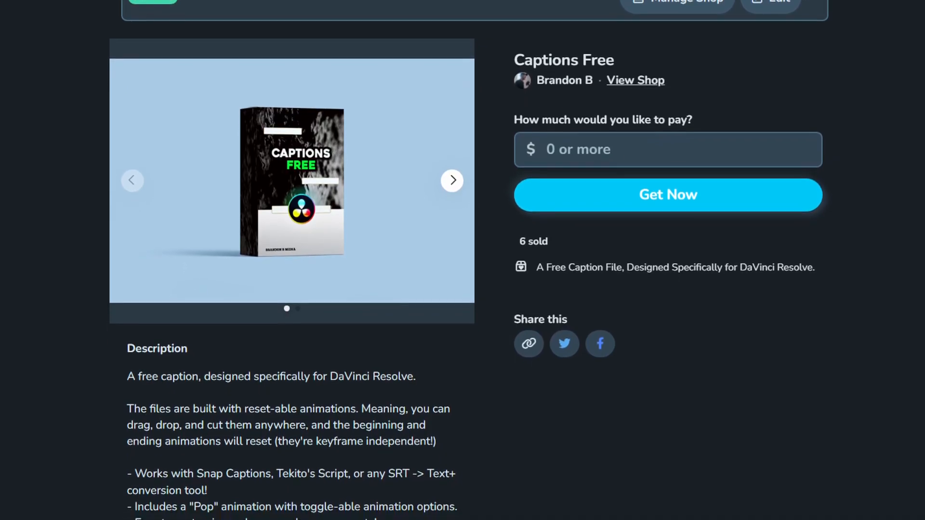
scroll("down", 3)
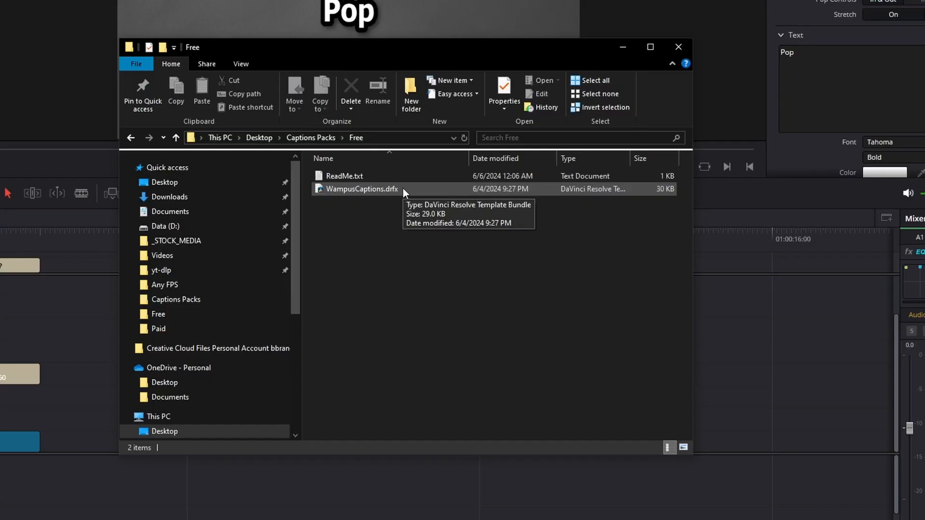
Step: Launch WampusCaptions.drfx from Desktop > Captions Packs > Free to install it
left_click(362, 189)
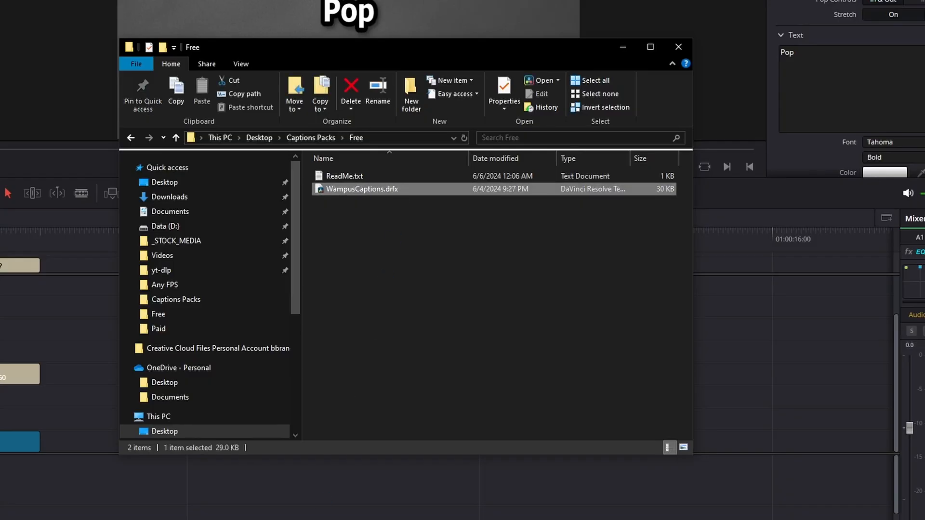
double_click(363, 189)
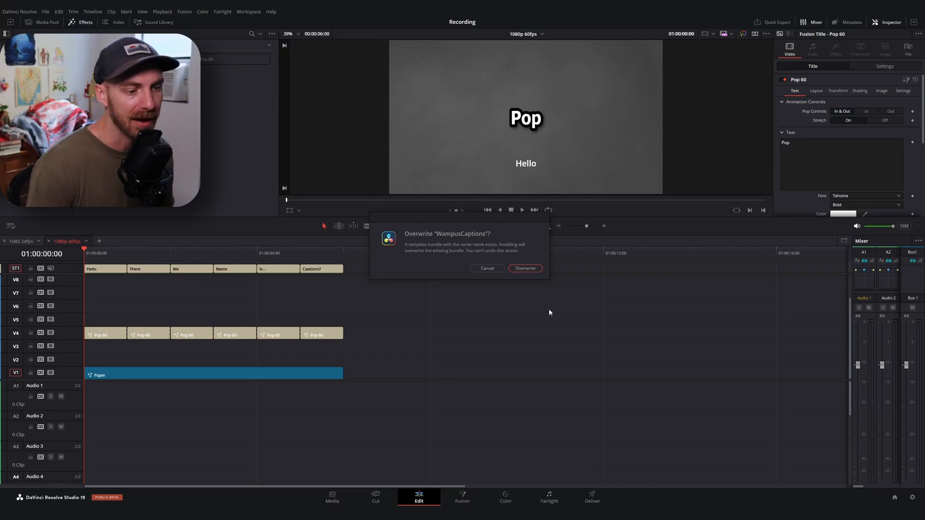
Step: Overwrite the existing WampusCaptions bundle and bring the Effects library back into view
left_click(525, 268)
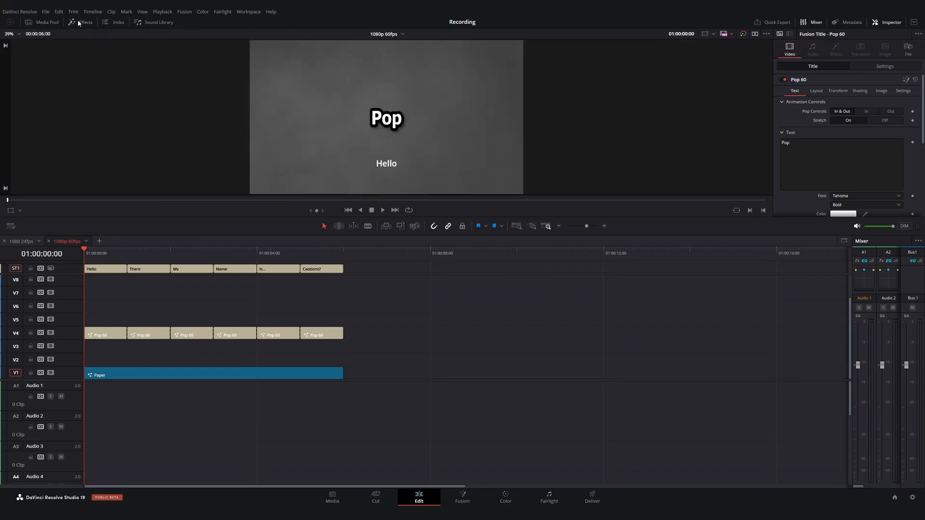
left_click(81, 22)
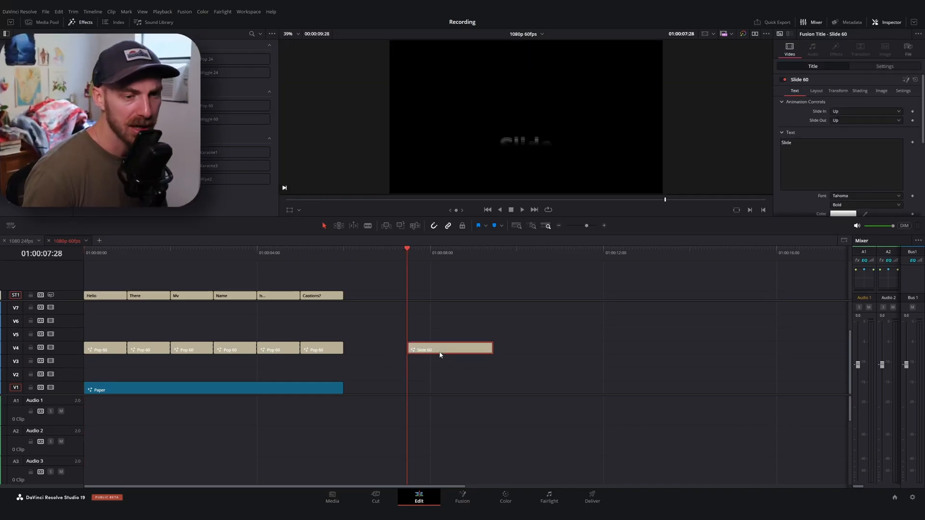
mouse_move(483, 372)
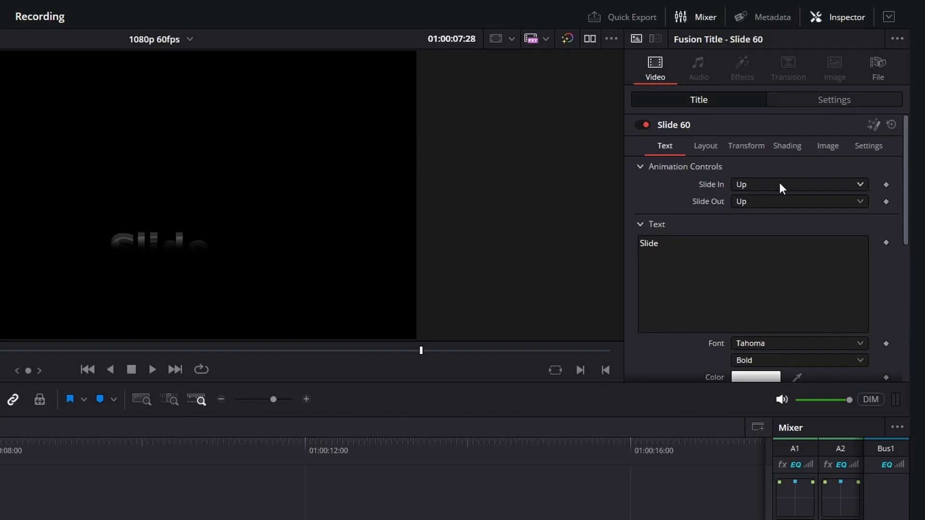
Step: In Animation Controls, set Slide In to None and Slide Out to Right
left_click(796, 184)
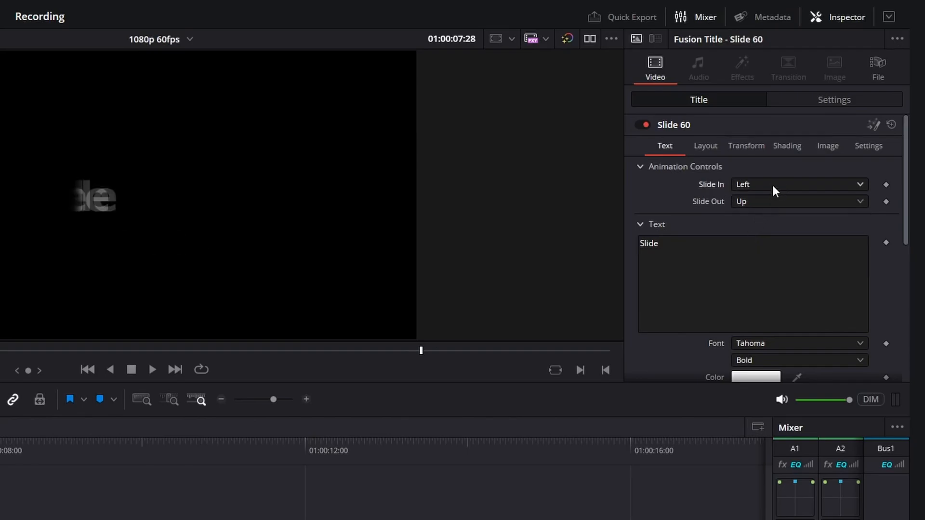
left_click(797, 201)
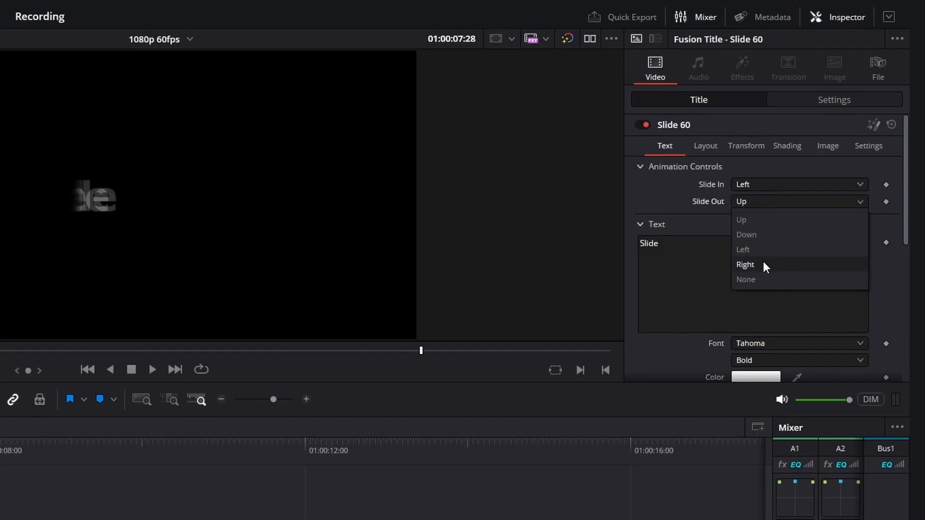
left_click(746, 264)
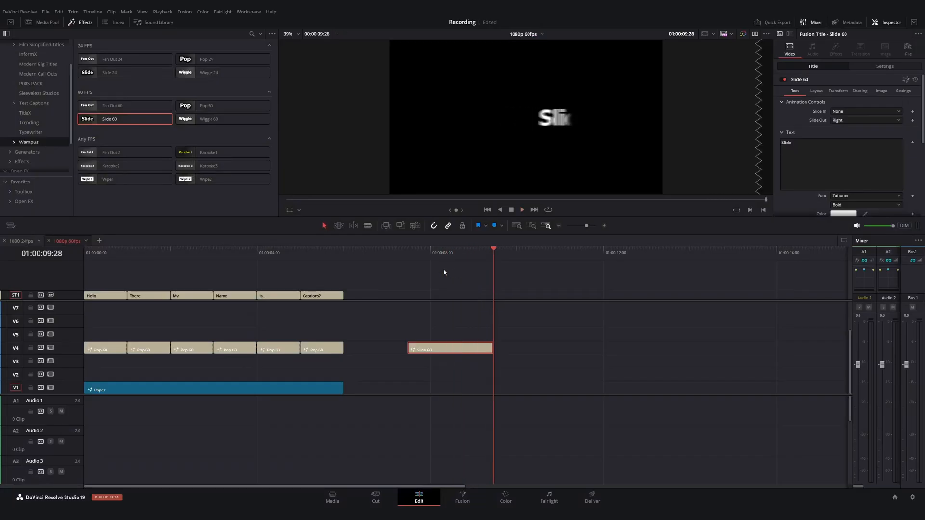
left_click(447, 253)
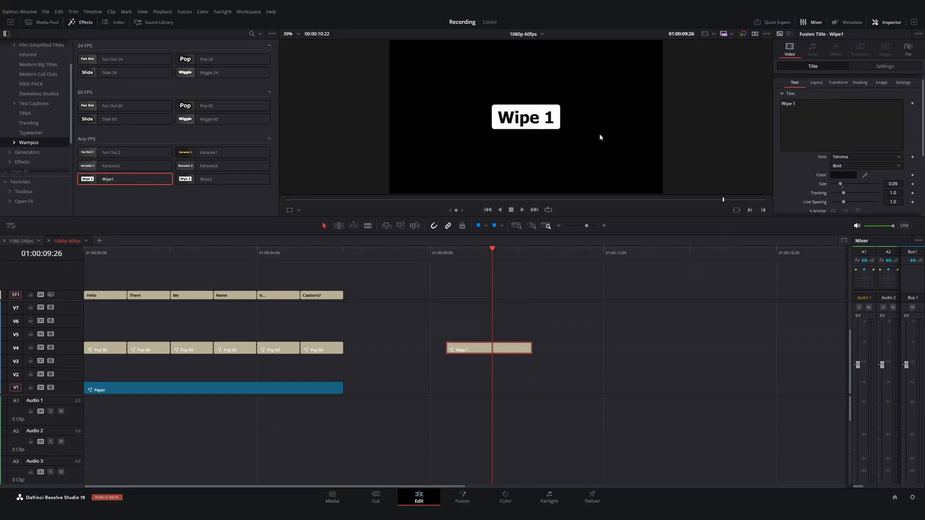
Step: Set the title's Shading fill colour to white
left_click(859, 82)
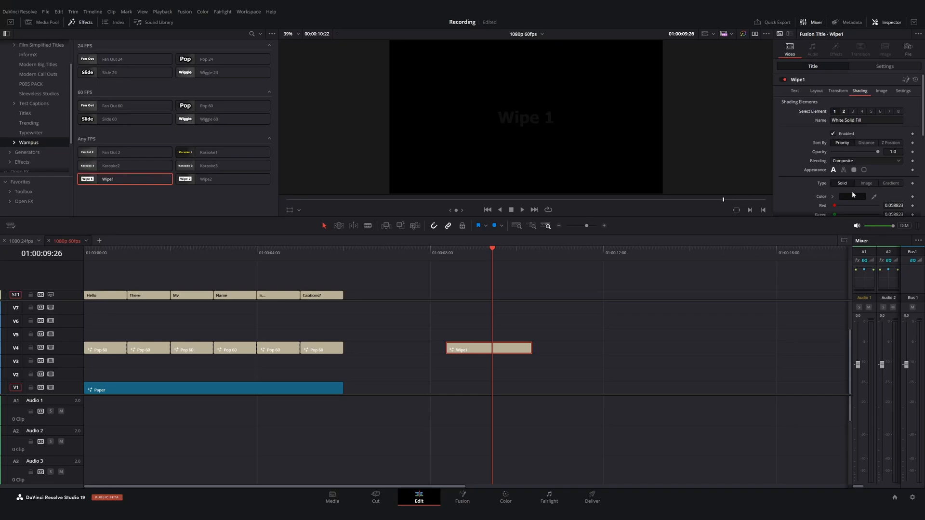
left_click(852, 197)
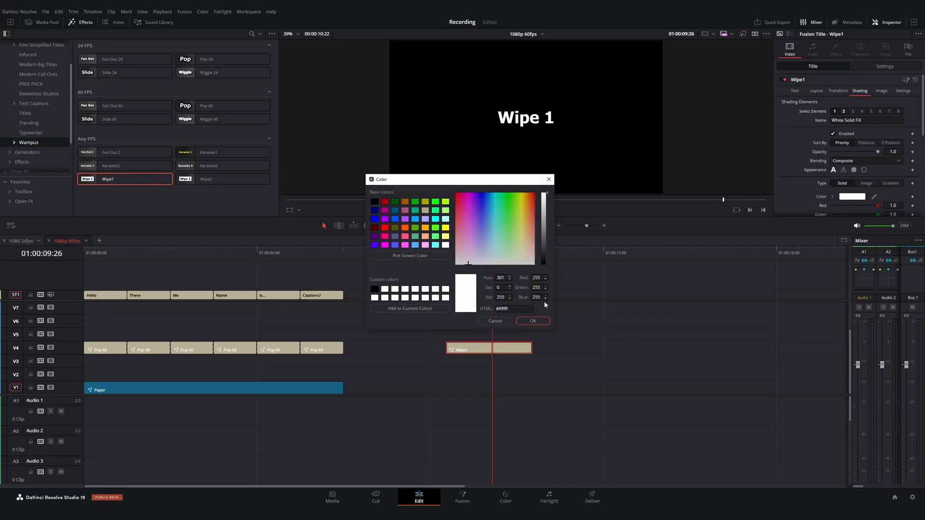
left_click(532, 320)
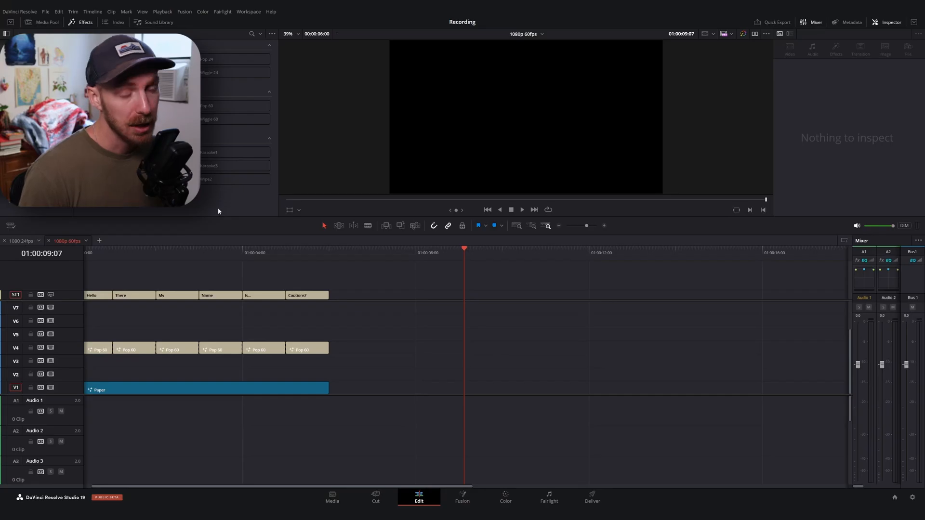
Step: Place a Fan Out 60 title after the captions and select its TripleGlow node in Fusion
left_click_drag(113, 105, 473, 347)
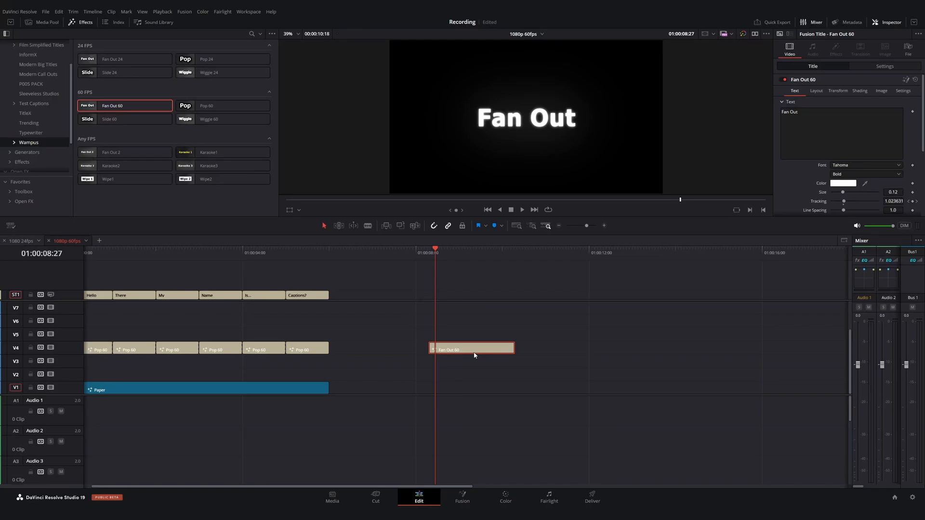
mouse_move(550, 123)
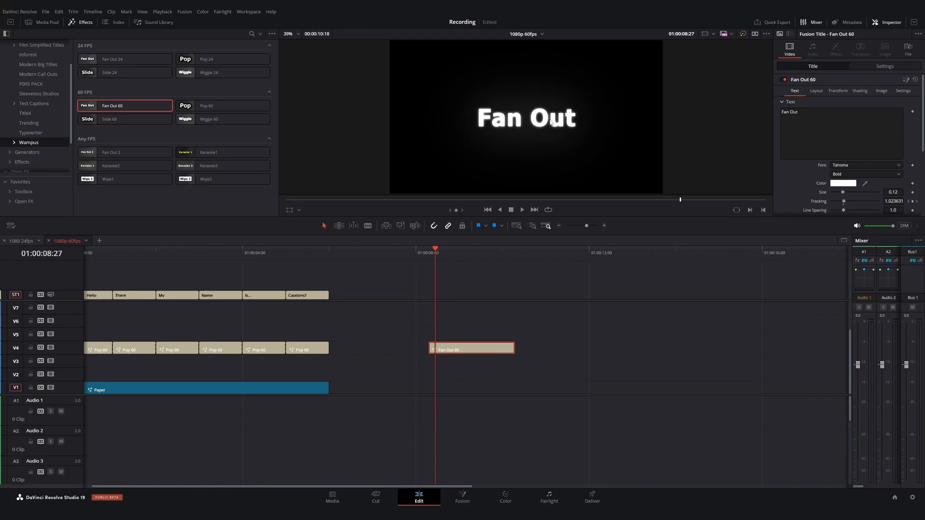
mouse_move(456, 375)
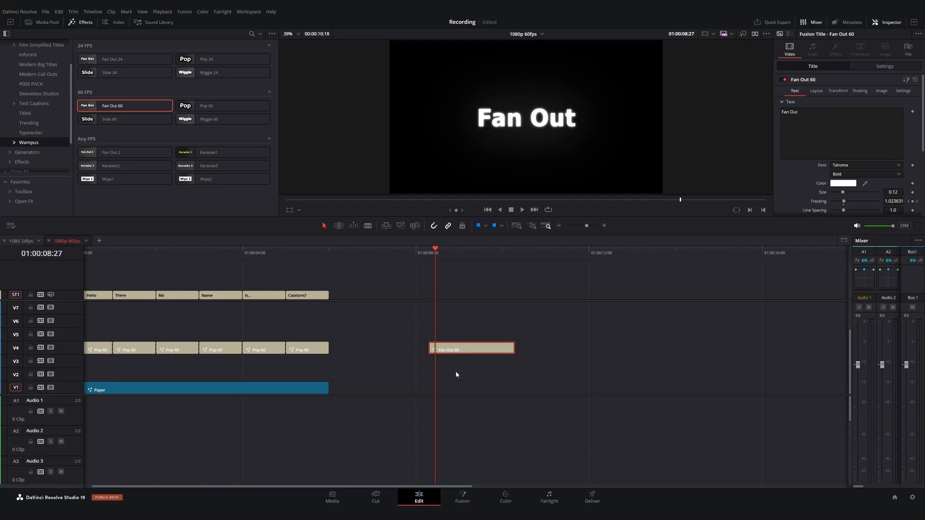
left_click(462, 497)
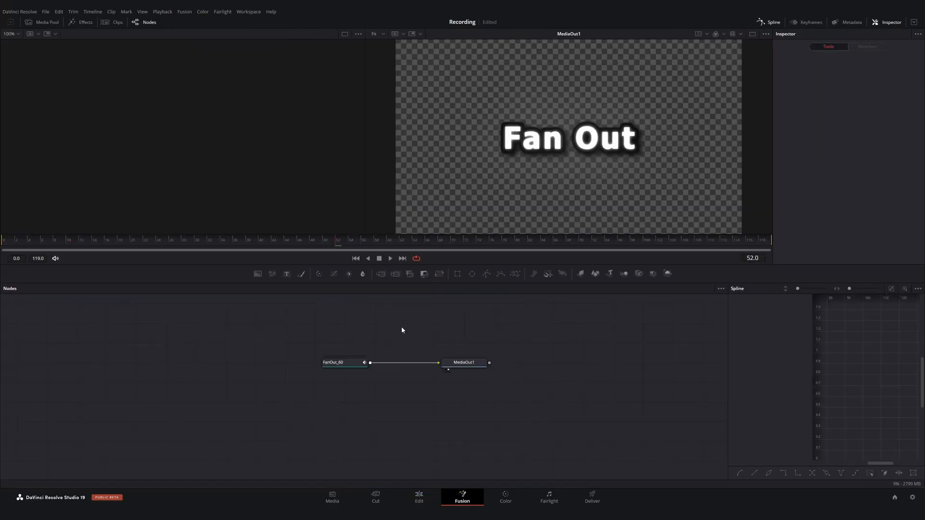
mouse_move(295, 329)
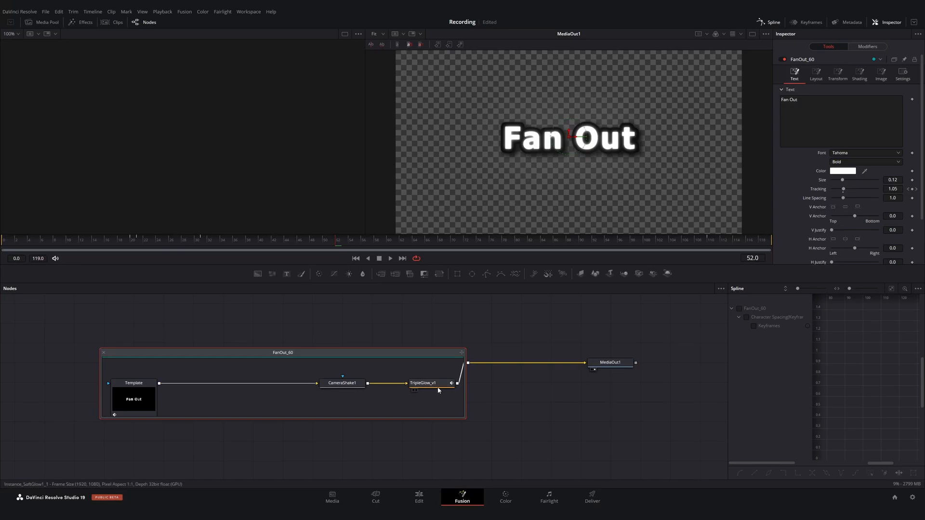
left_click(422, 384)
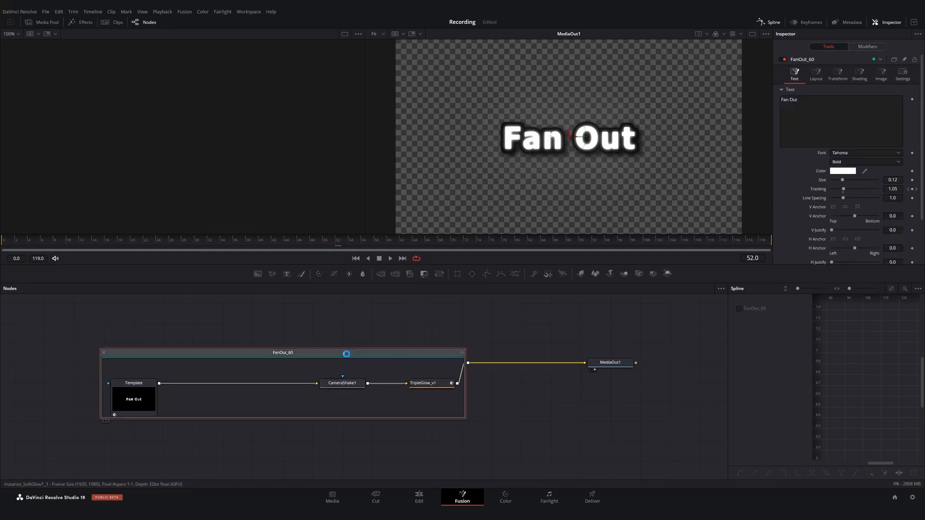
Step: Ungroup the FanOut_60 nodes to inspect them, then return to the Edit page
right_click(283, 353)
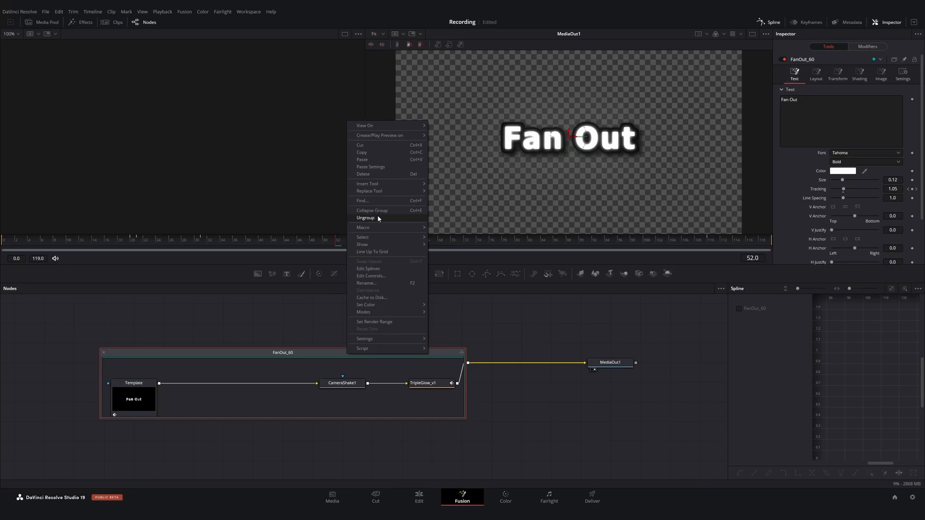
left_click(365, 218)
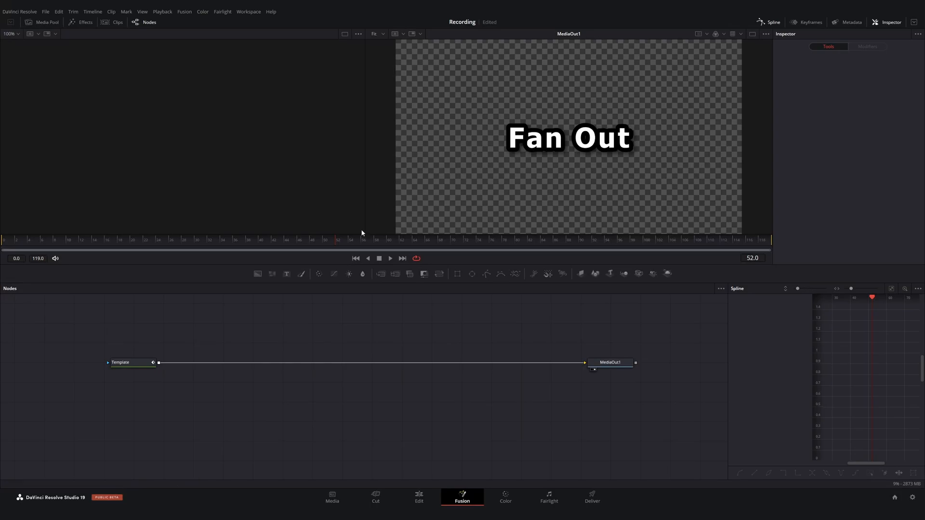
mouse_move(467, 131)
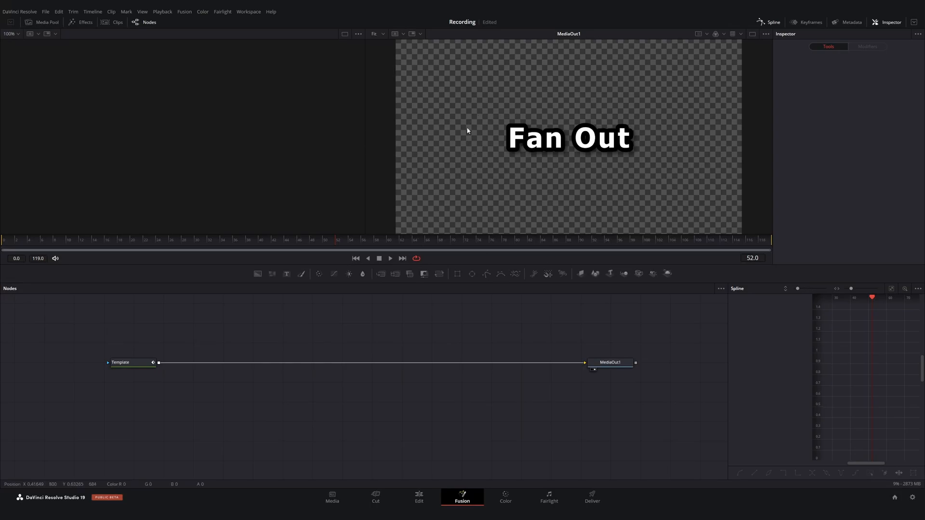
mouse_move(57, 250)
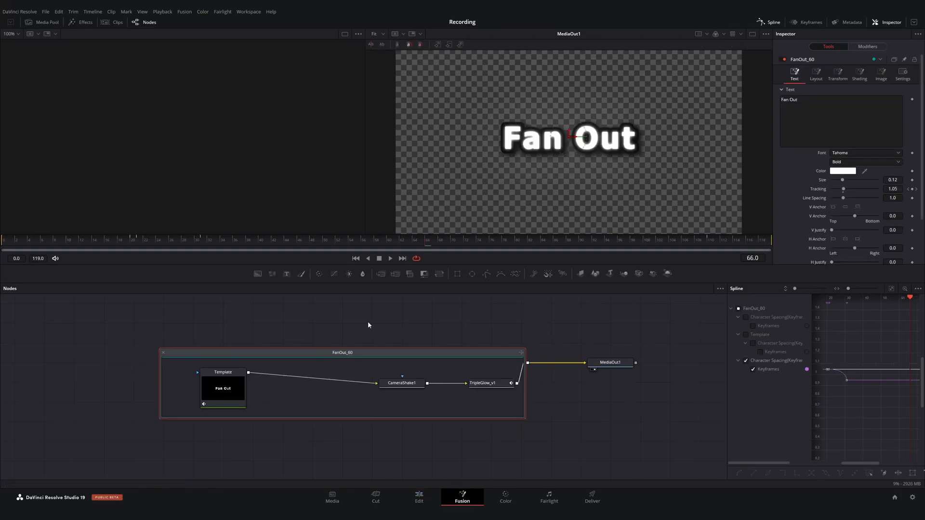
right_click(368, 354)
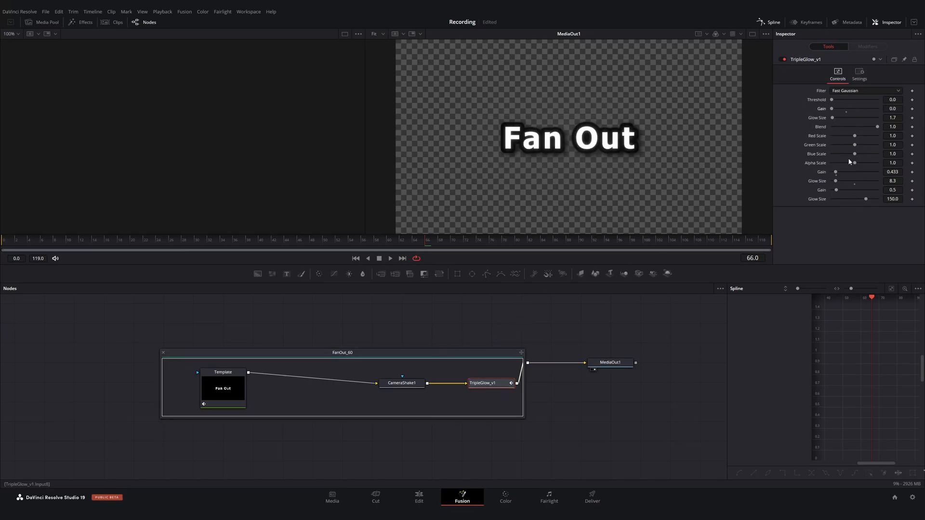
left_click(419, 497)
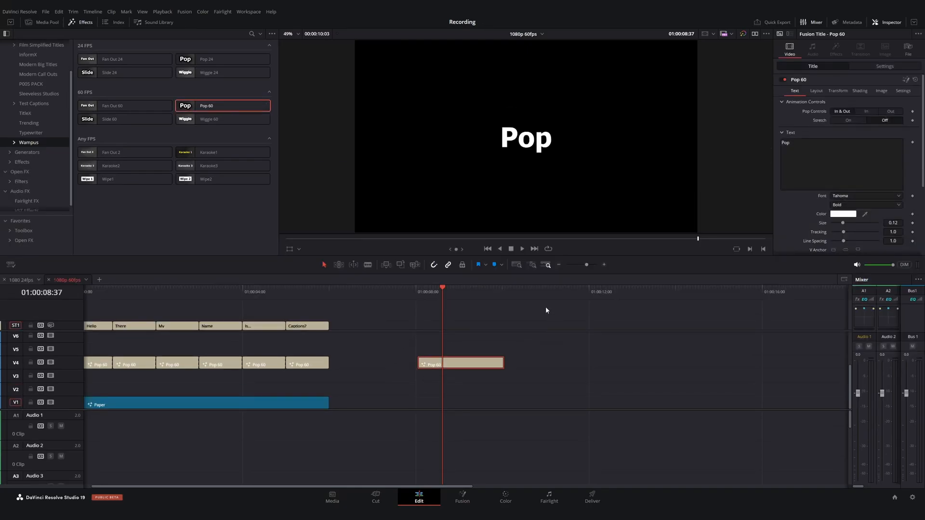
mouse_move(843, 131)
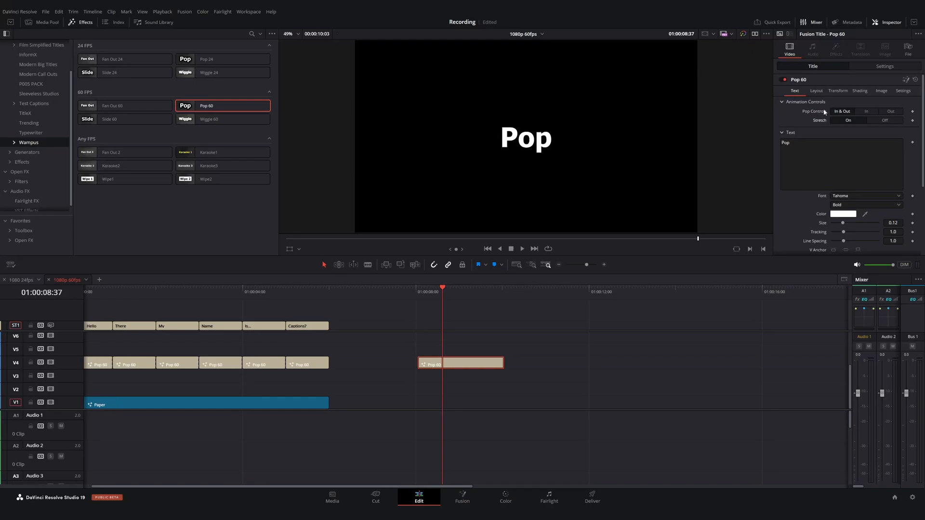
Step: Change the extra Pop 60 title's font to Heavitas and open its Pop_60 nodes in Fusion
left_click(865, 196)
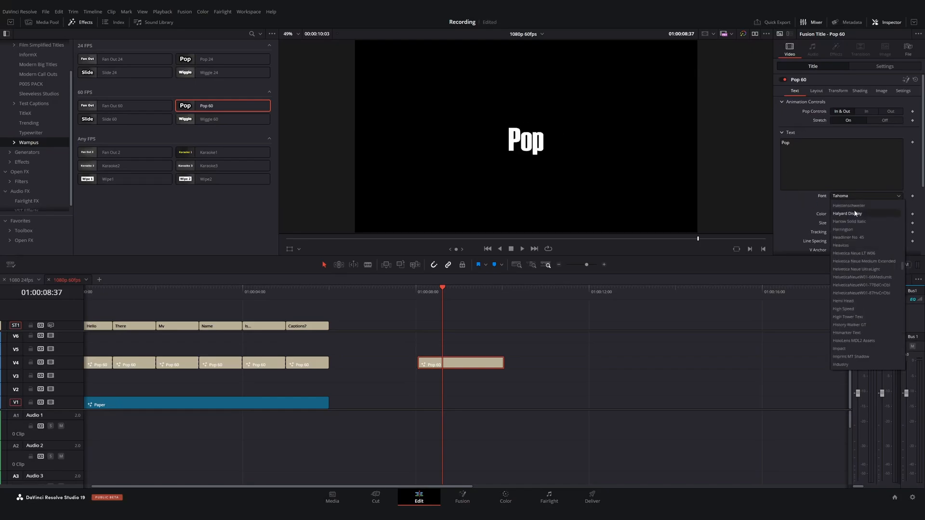
left_click(842, 245)
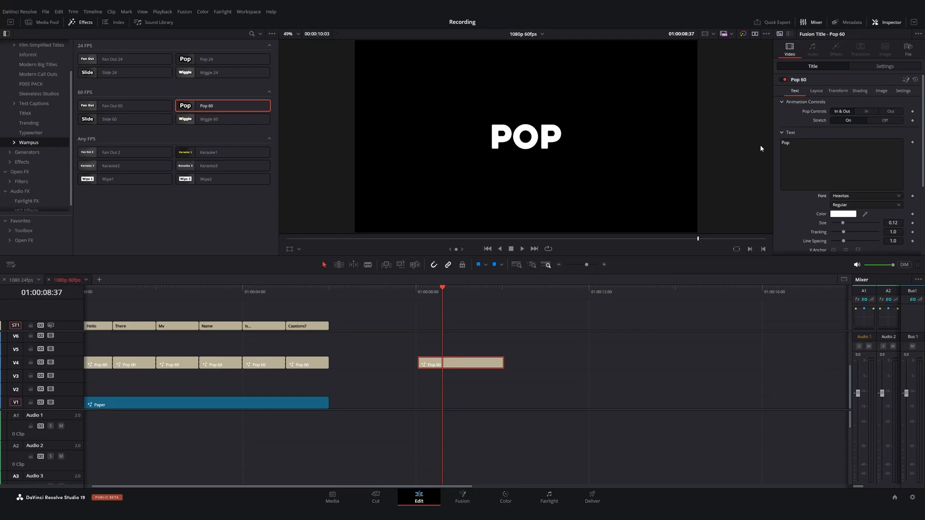
mouse_move(428, 380)
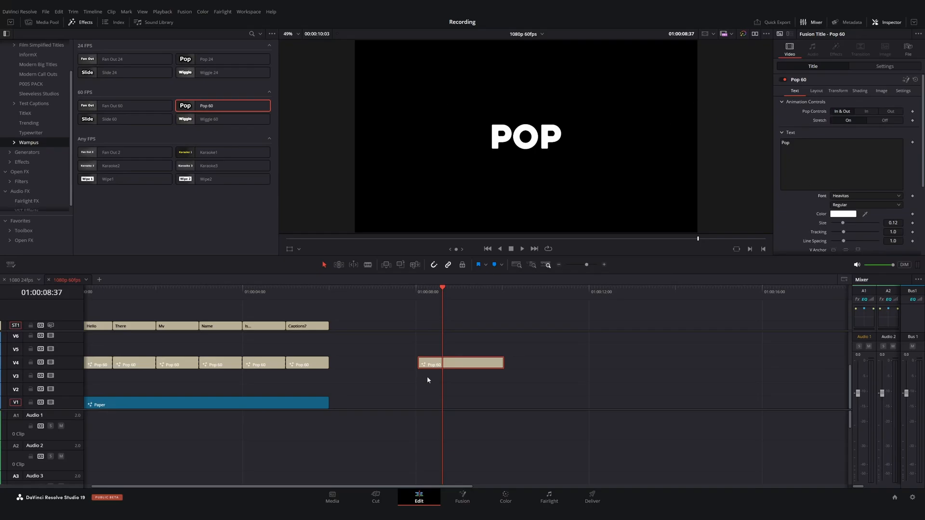
left_click(462, 494)
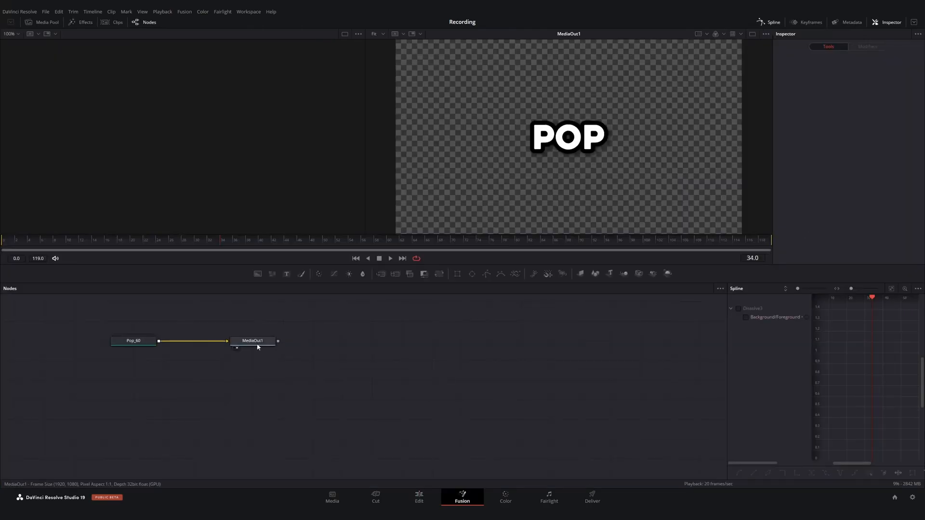
Step: Add a Soft Glow after the Pop_60 title node and lower its gain to 0.551
left_click(133, 341)
type("soft")
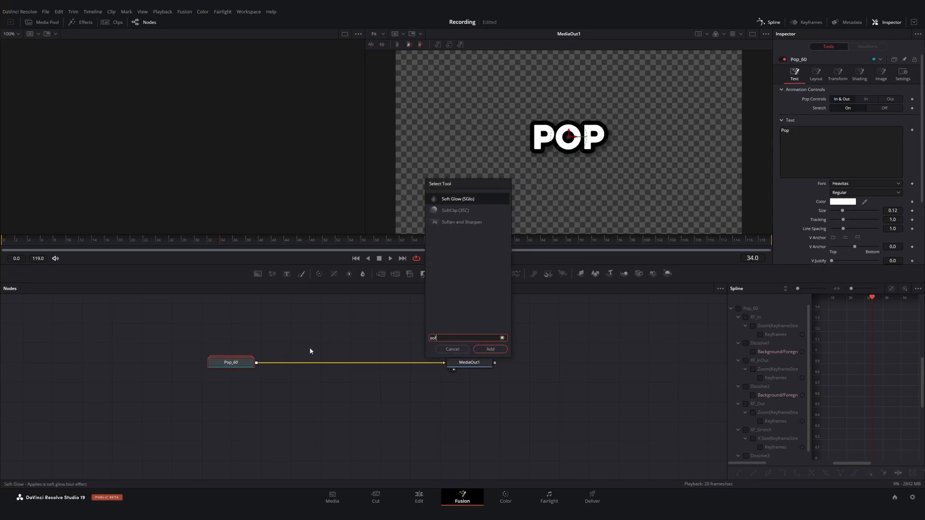
left_click(489, 349)
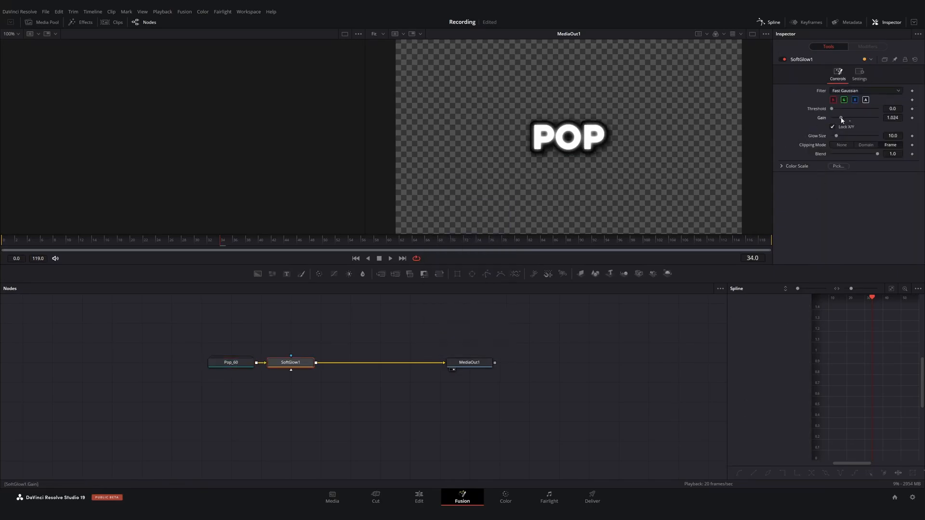
left_click_drag(850, 117, 836, 117)
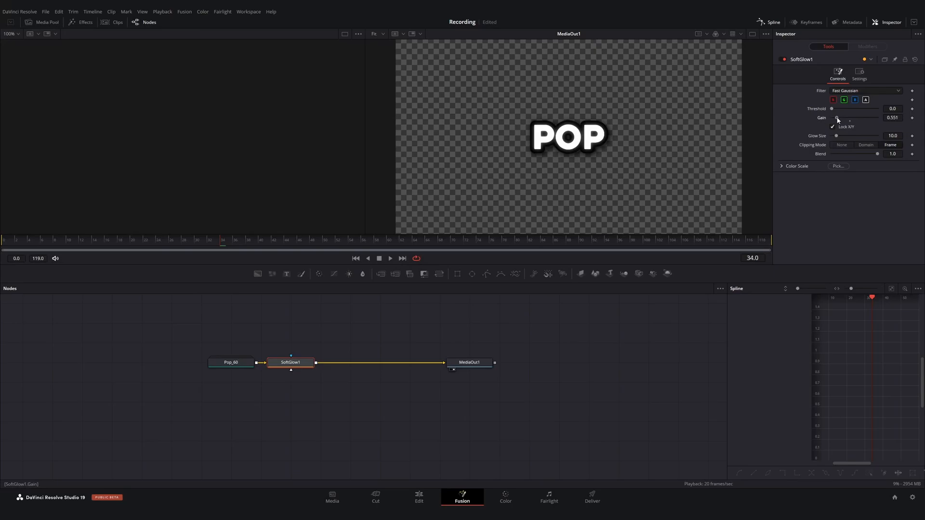
mouse_move(536, 195)
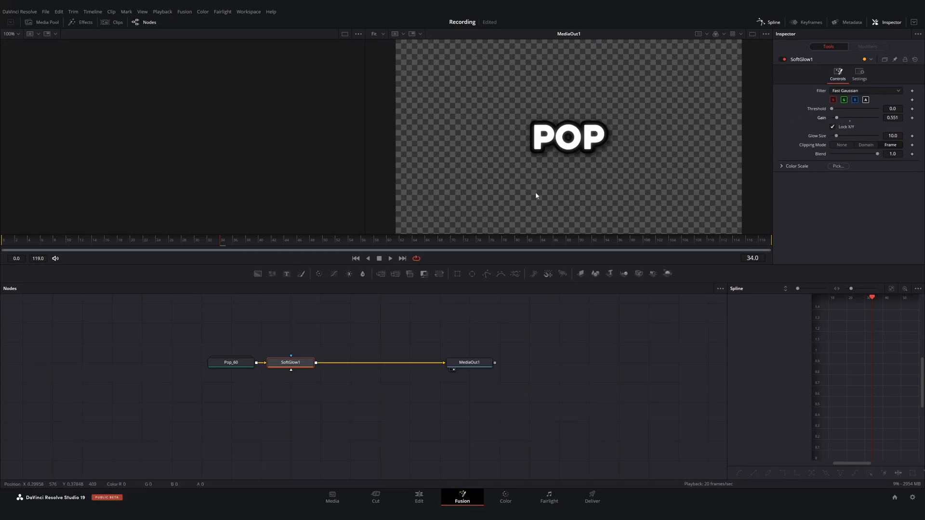
mouse_move(451, 223)
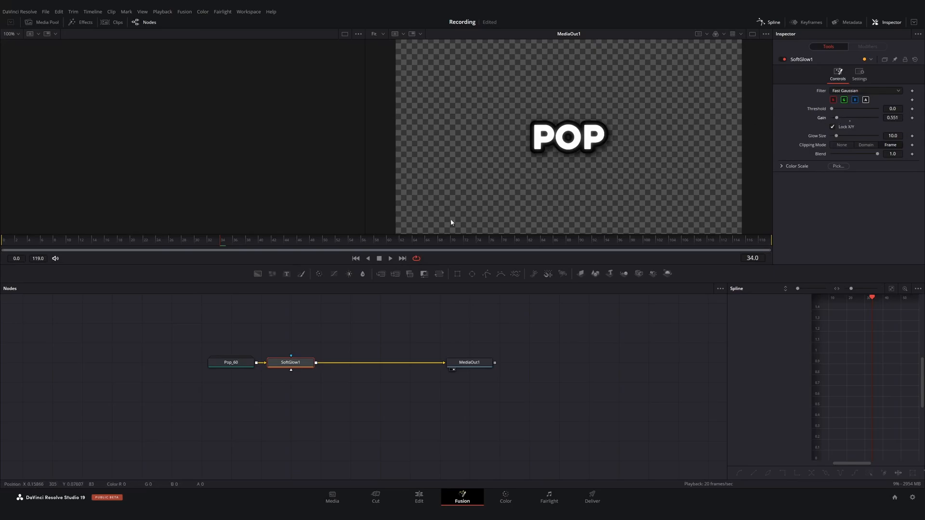
left_click(418, 497)
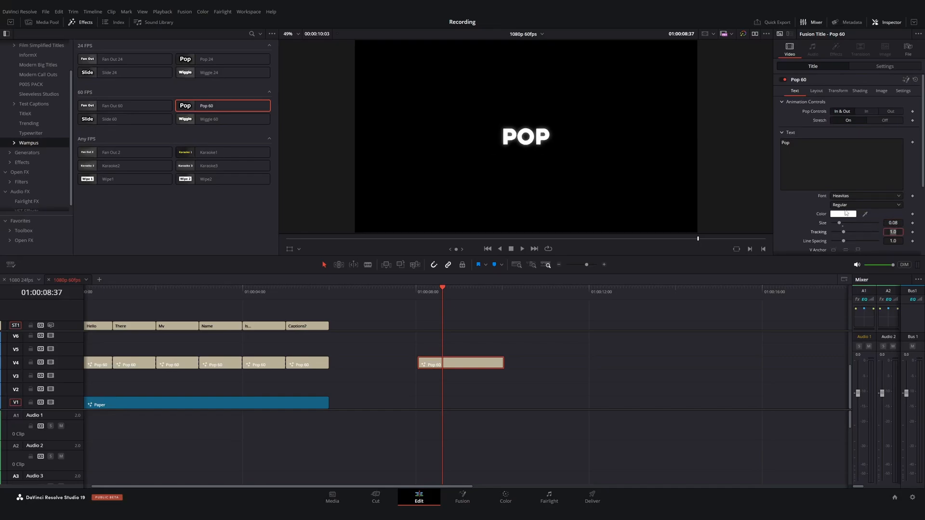
Step: Change the Pop 60 caption text colour to bright yellow #ffe100
left_click(846, 213)
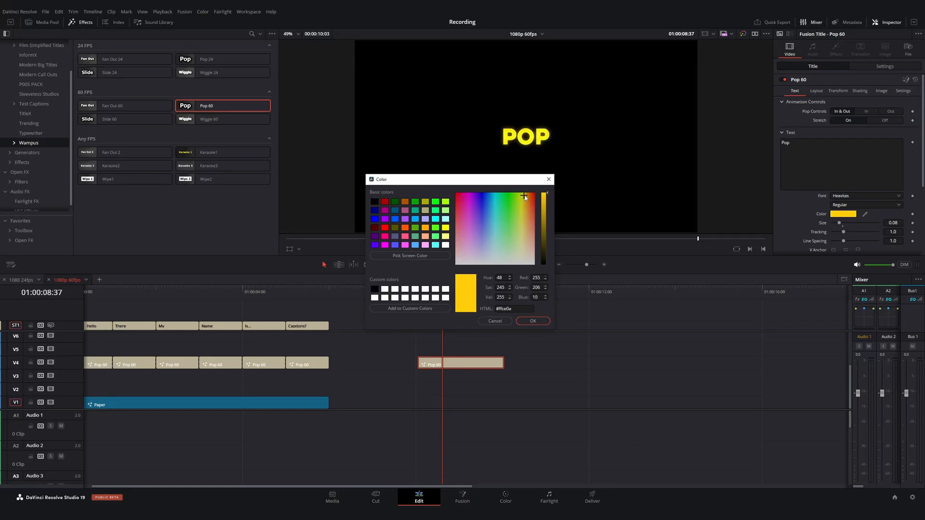
left_click(523, 194)
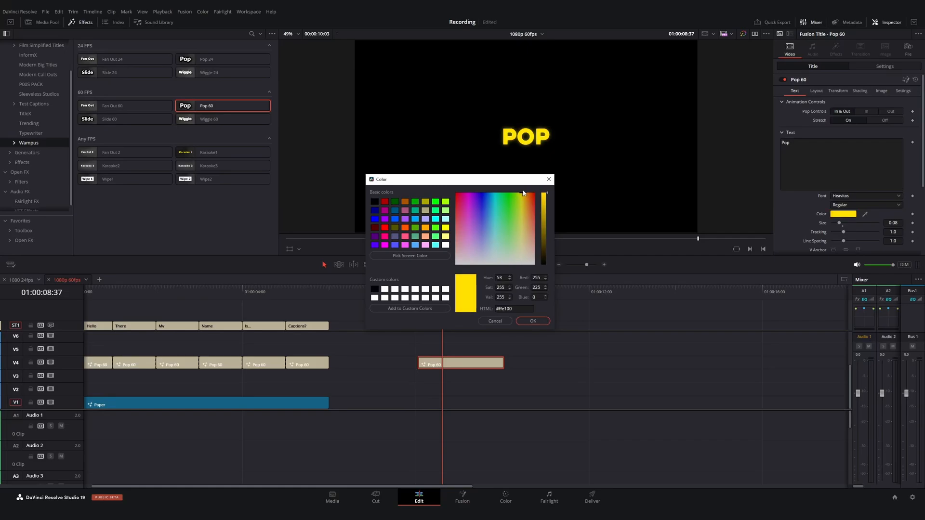
left_click(532, 321)
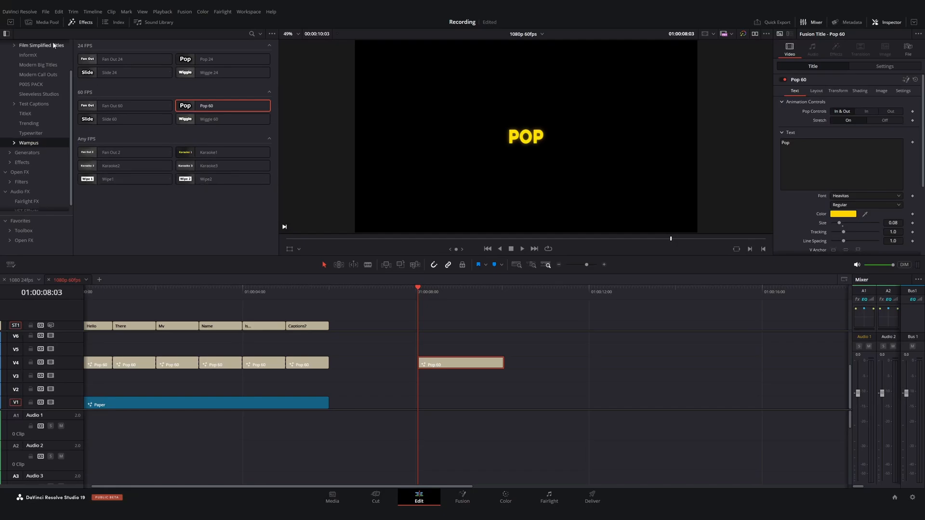
Step: Drag the yellow Pop 60 title from the timeline into the Media Pool's Master bin
left_click(41, 21)
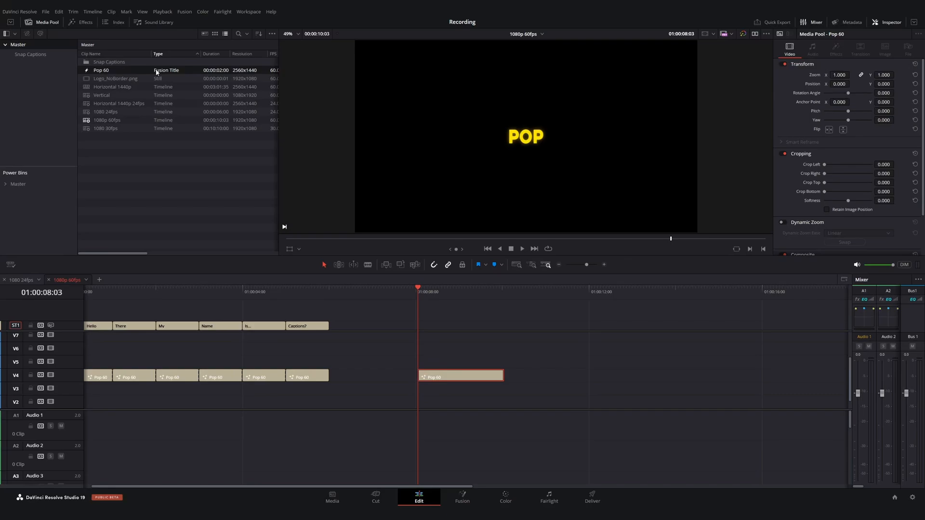
left_click_drag(460, 376, 546, 378)
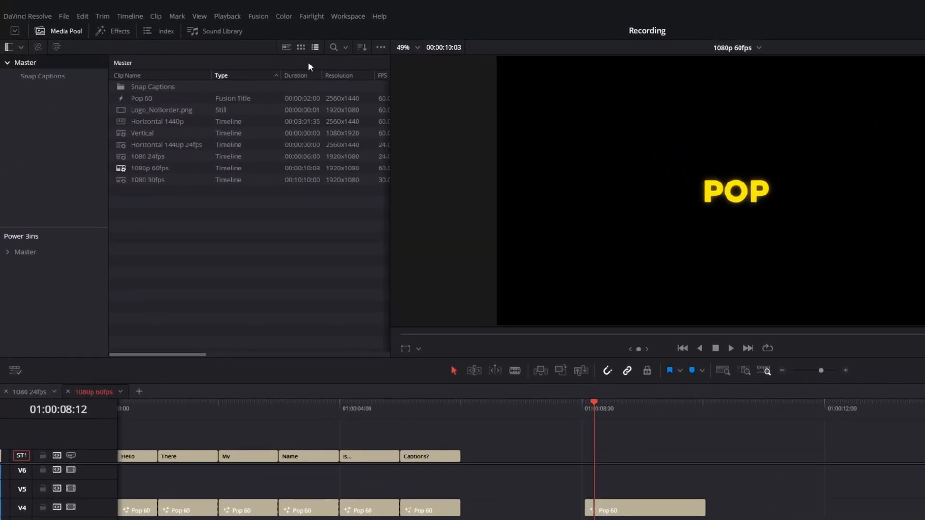
Step: Turn on Show Power Bins from the Media Pool display options
left_click(381, 48)
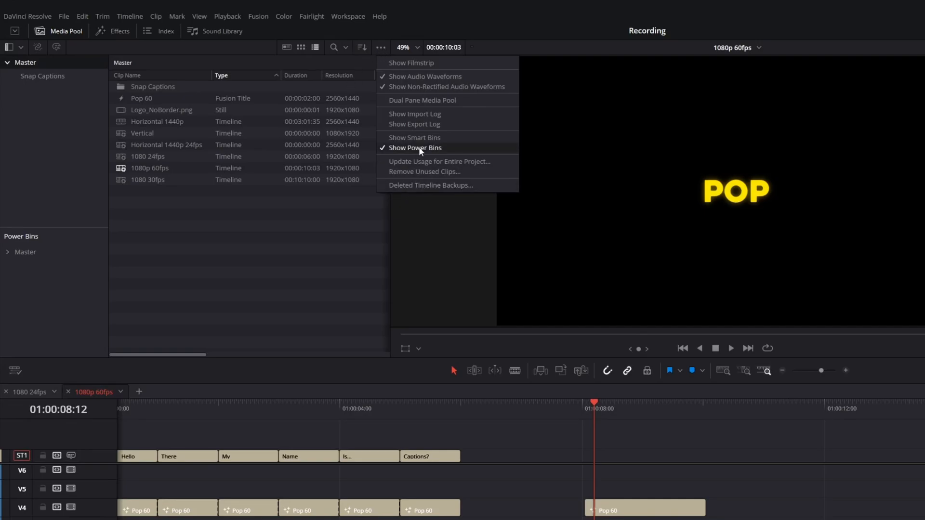
left_click(414, 148)
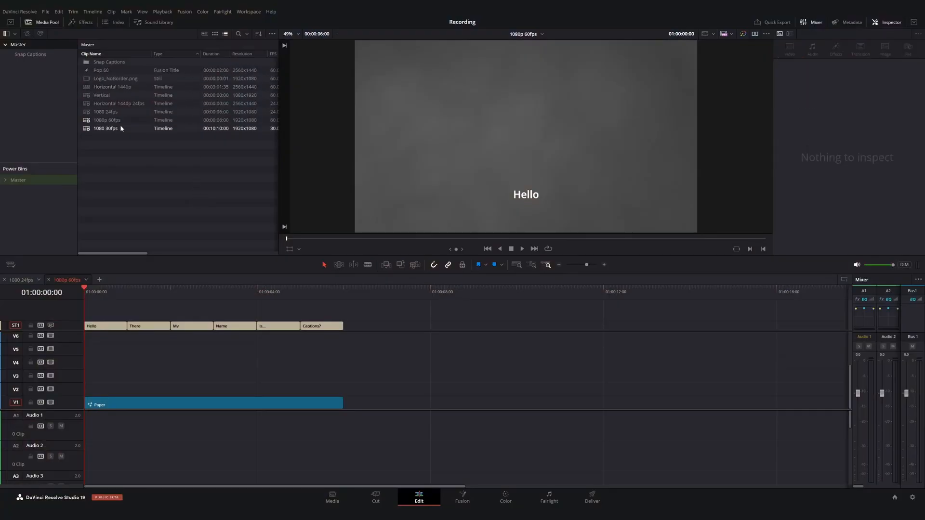
Step: Remove Pop 60 from the Master bin, then generate captions via Snap Captions using Pop 60
left_click(101, 70)
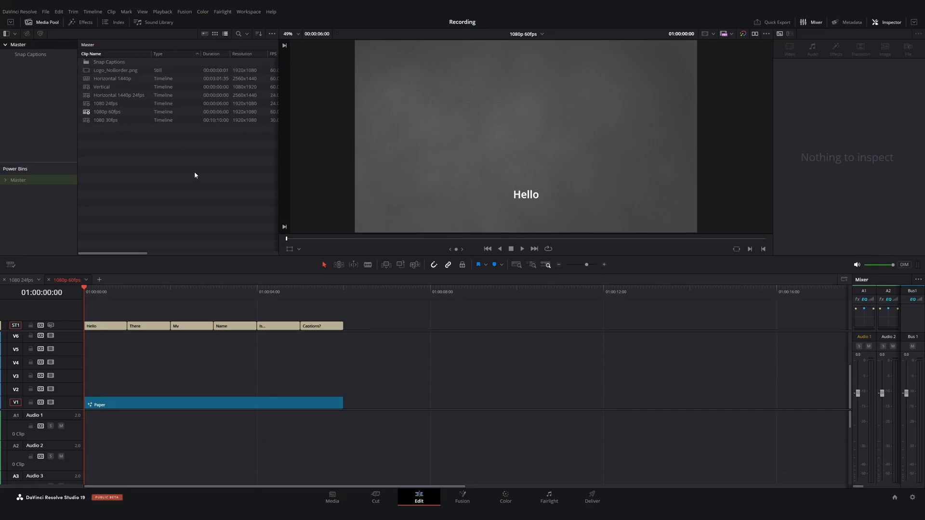
left_click(247, 11)
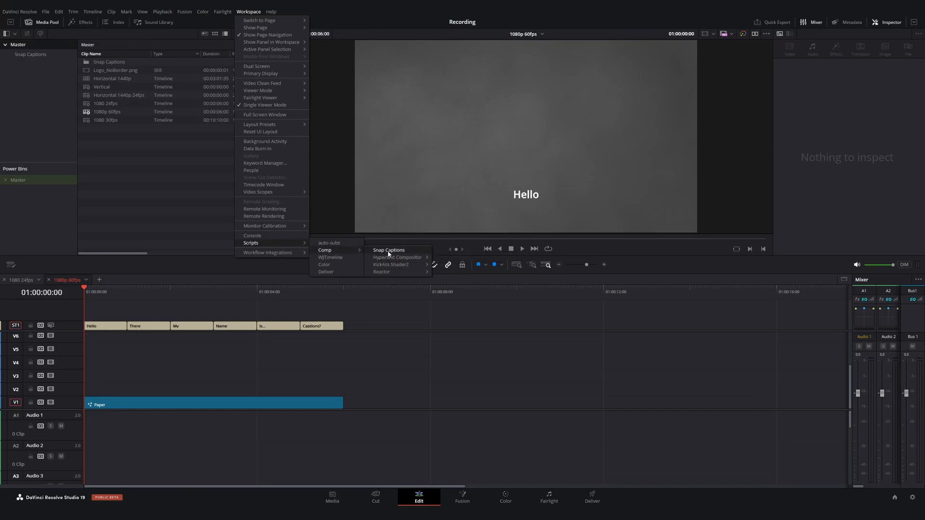
left_click(389, 250)
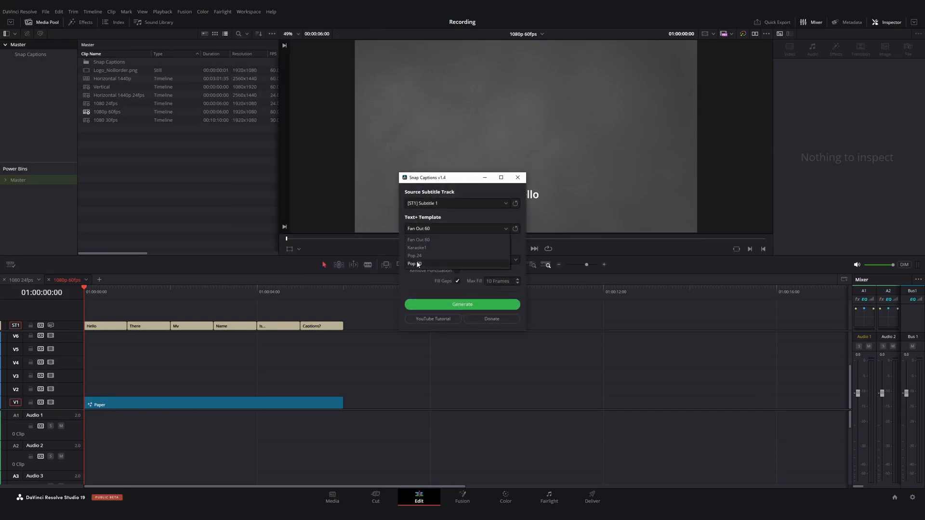
left_click(415, 263)
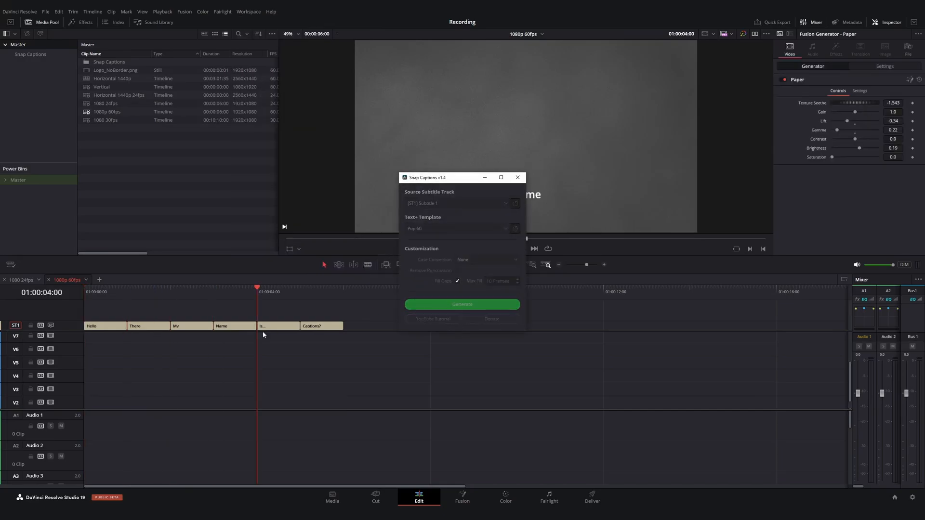
left_click(462, 305)
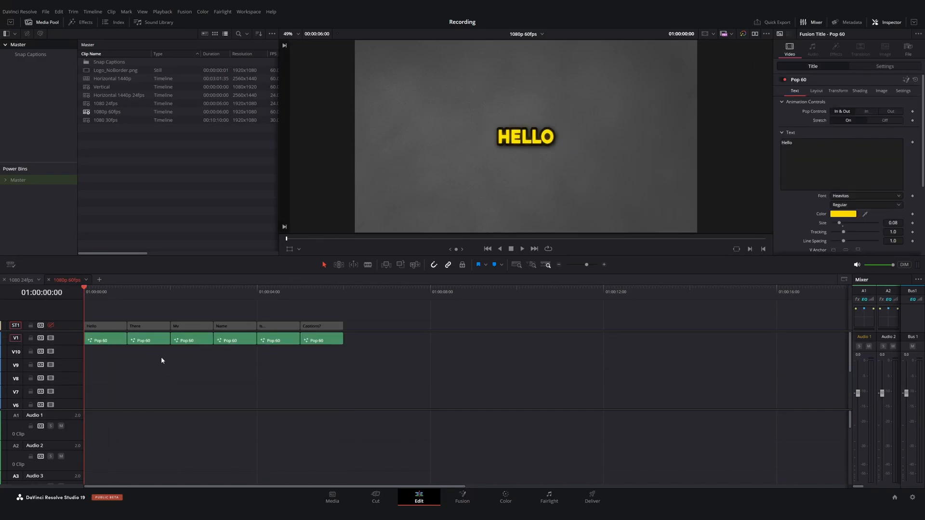
left_click(522, 249)
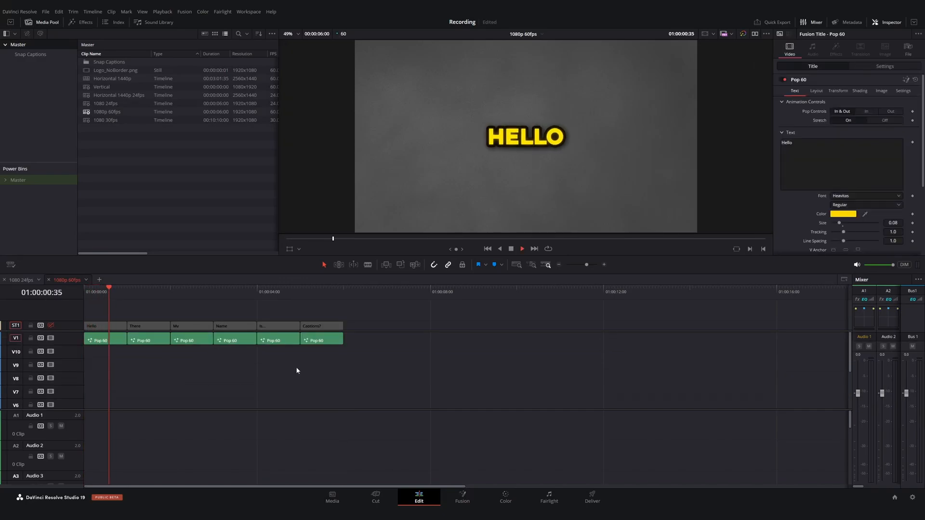
left_click(196, 292)
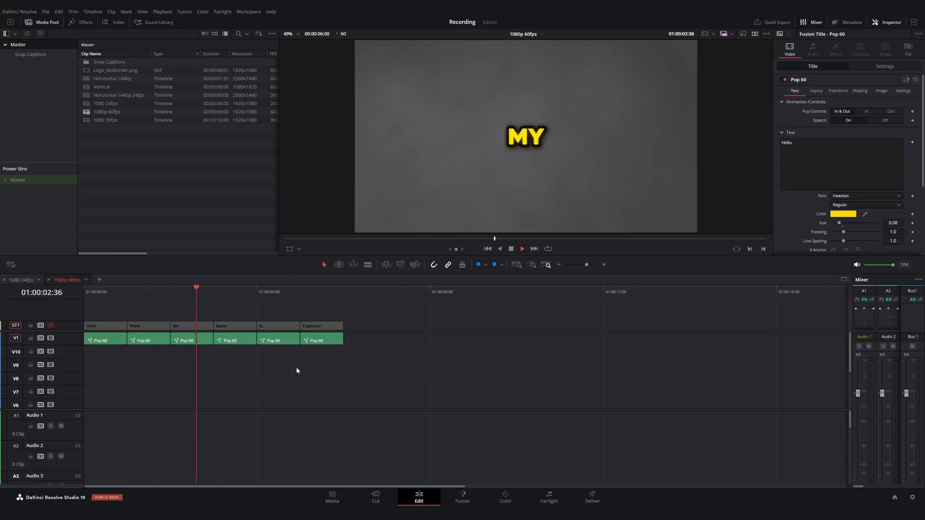